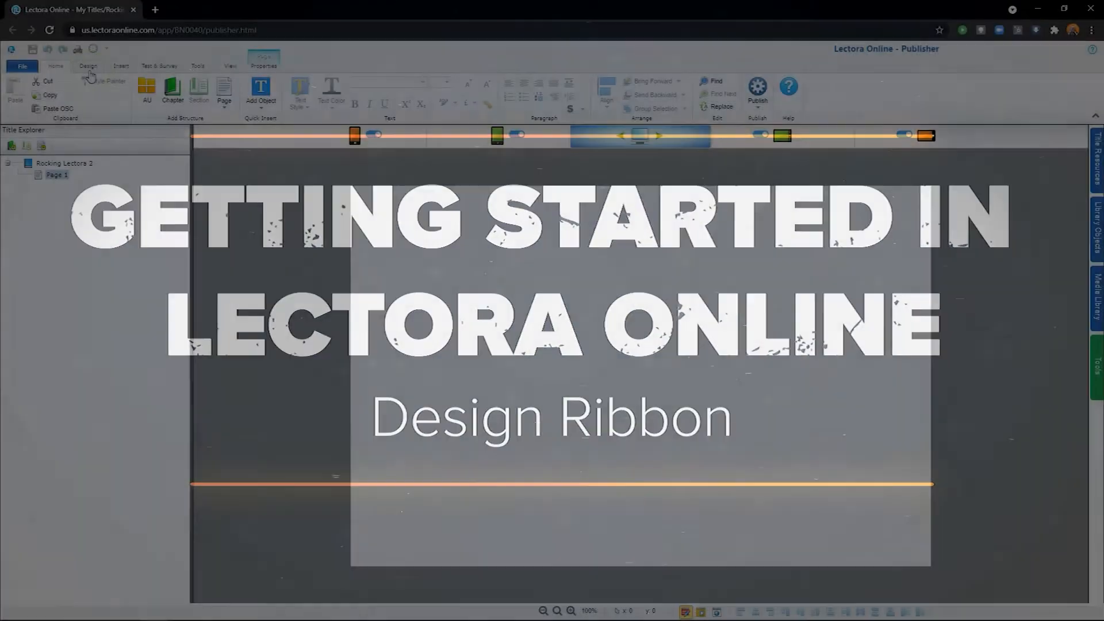
Switch to the Design ribbon for the 'Rocking Lectora 2' title
{"action": "left_click", "coordinate": [89, 65]}
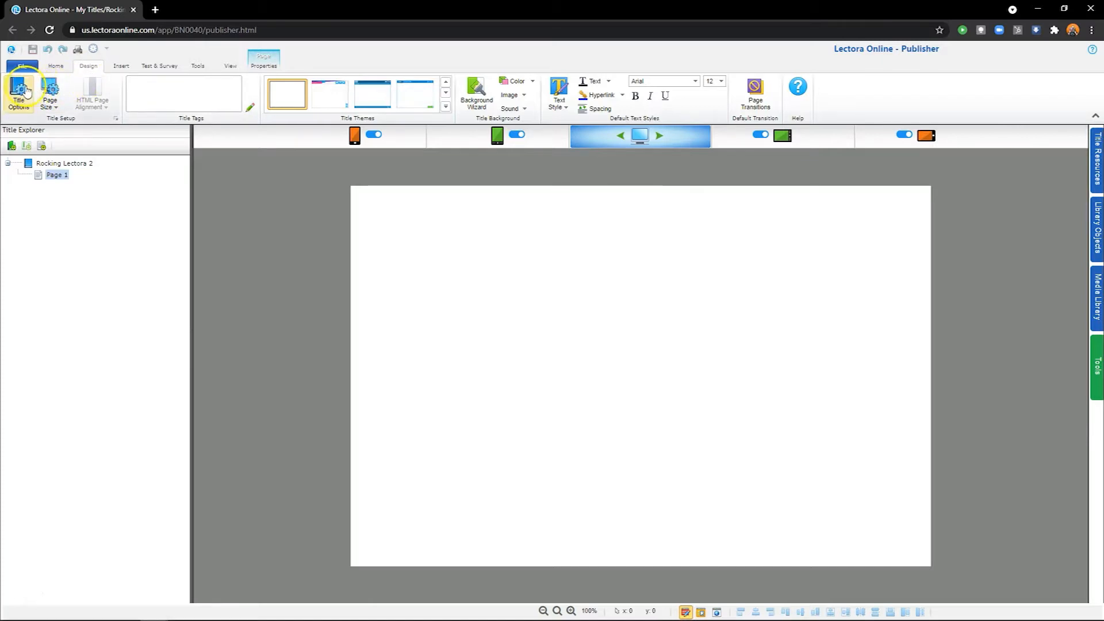
In Title Options, keep English, enable Dynamic Text, Web Accessibility and AICC/SCORM, disable Responsive Title
{"action": "left_click", "coordinate": [17, 92]}
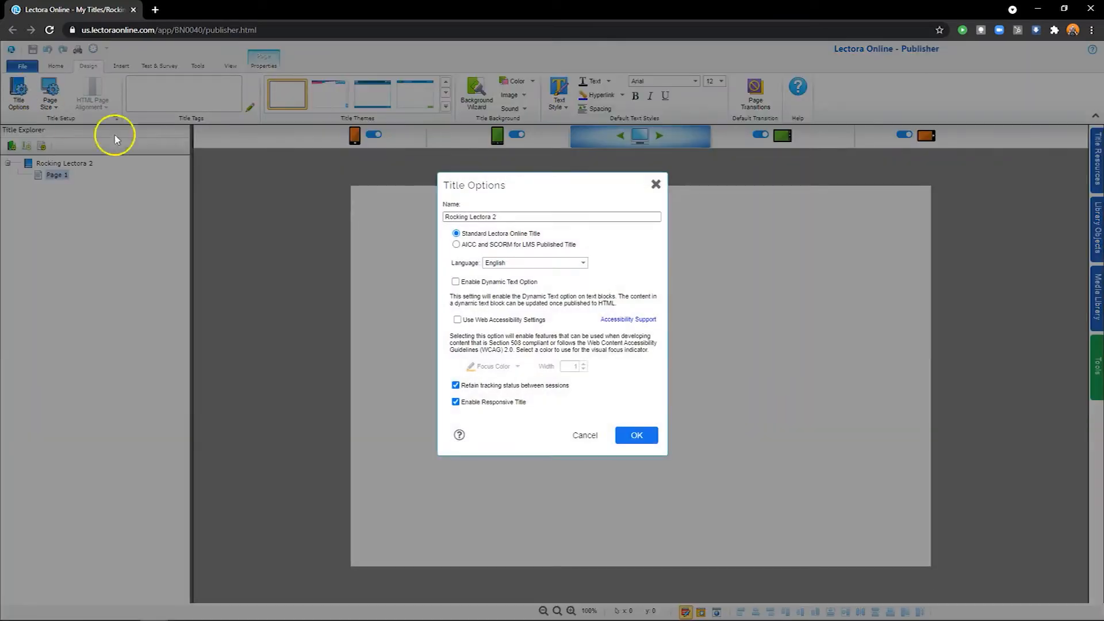
{"action": "left_click", "coordinate": [511, 216]}
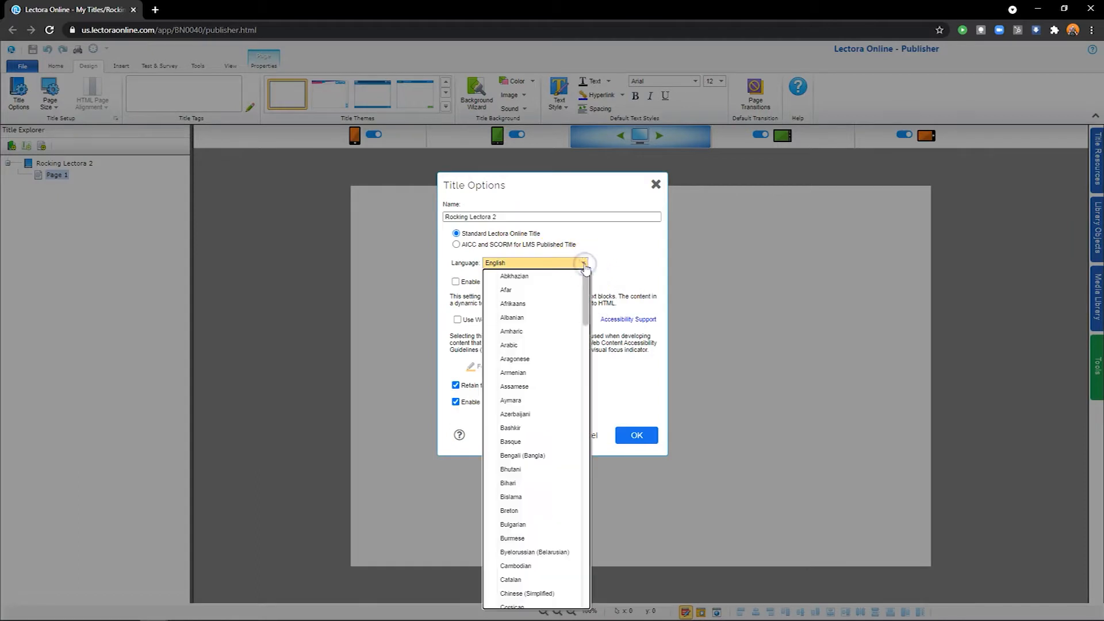
{"action": "left_click", "coordinate": [582, 262]}
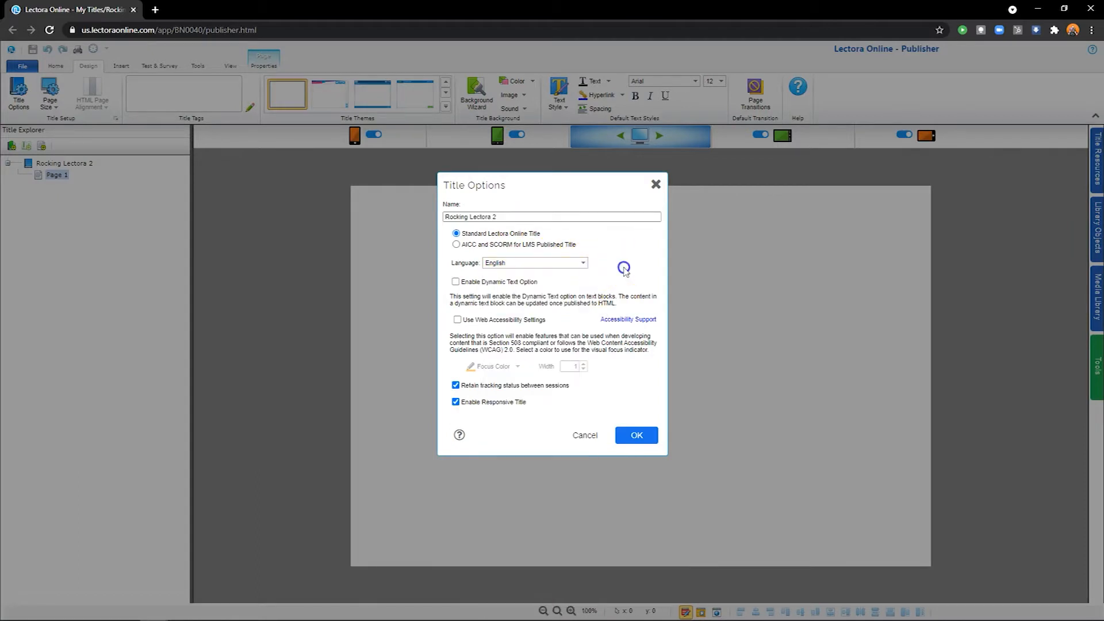
{"action": "left_click", "coordinate": [455, 282]}
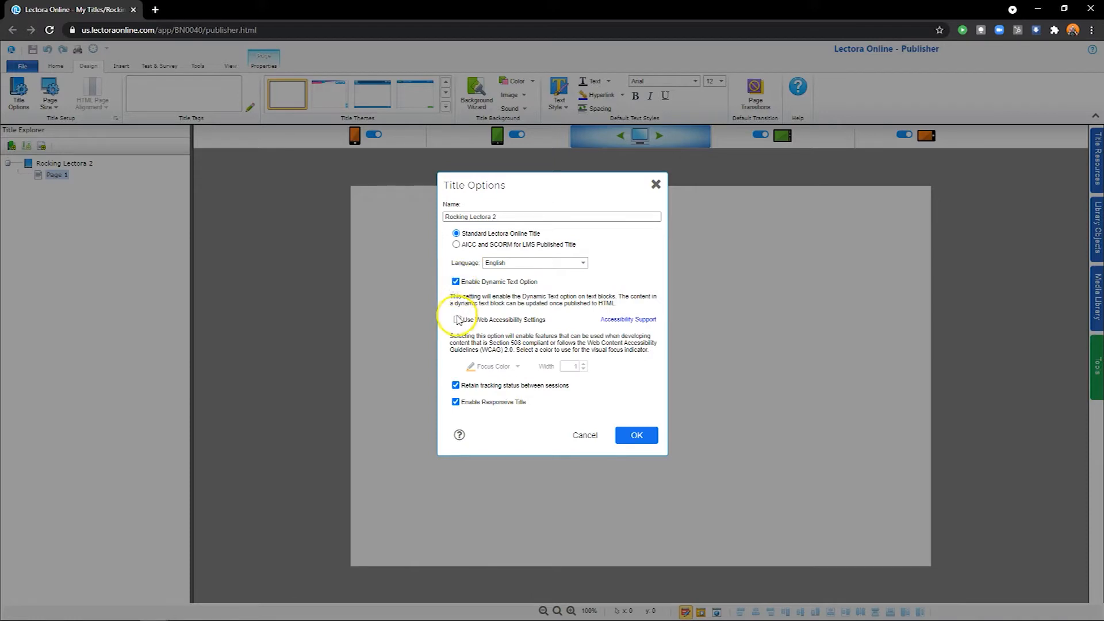
{"action": "left_click", "coordinate": [455, 320]}
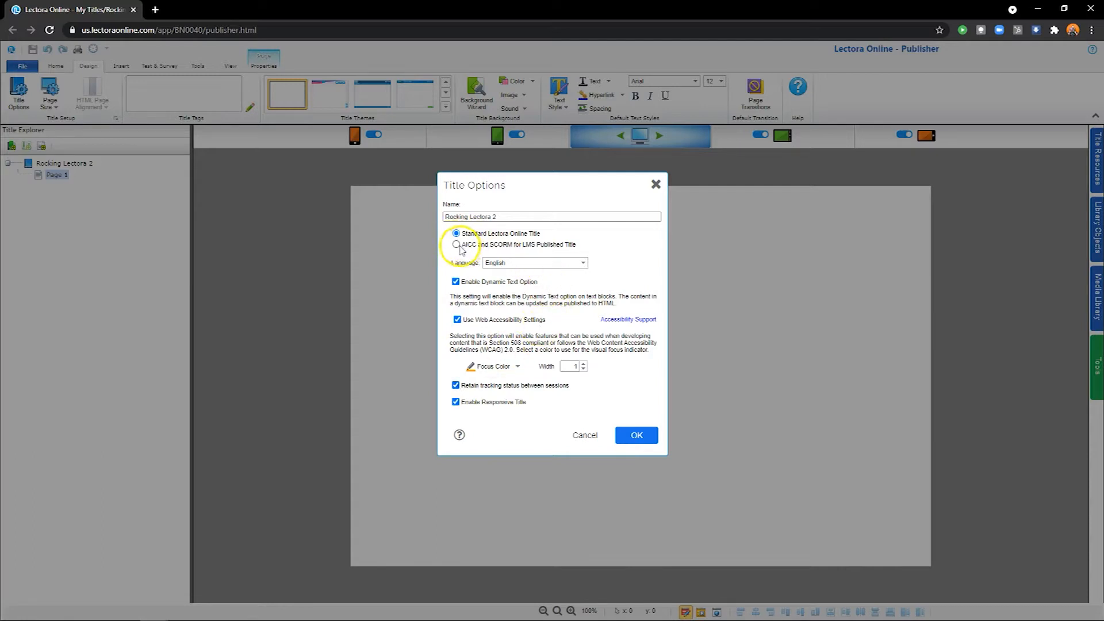
{"action": "left_click", "coordinate": [456, 244]}
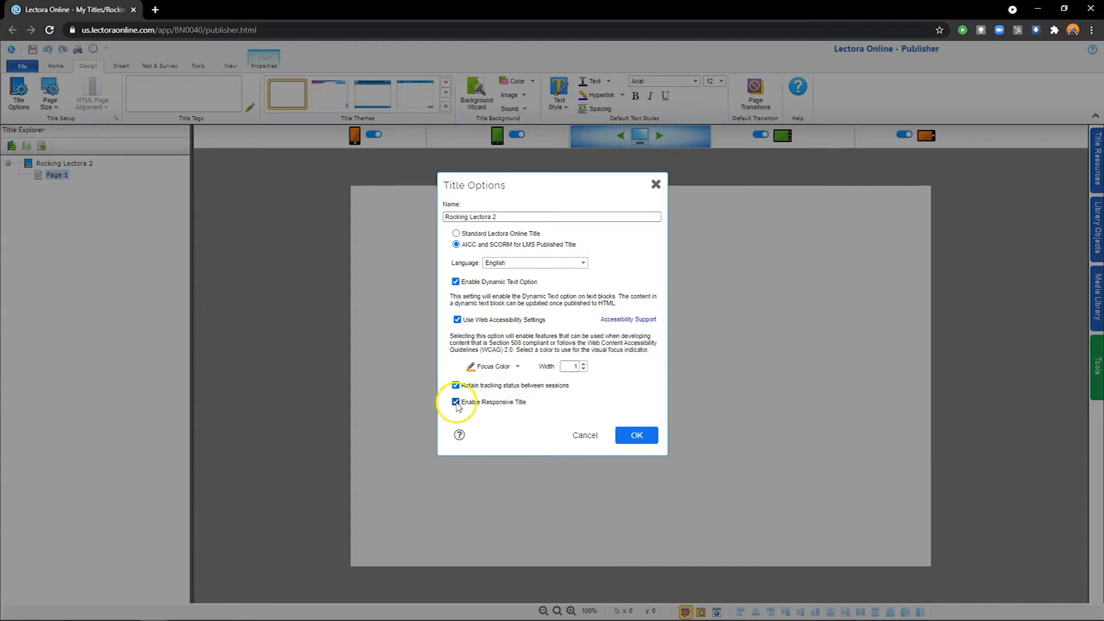
{"action": "left_click", "coordinate": [456, 402]}
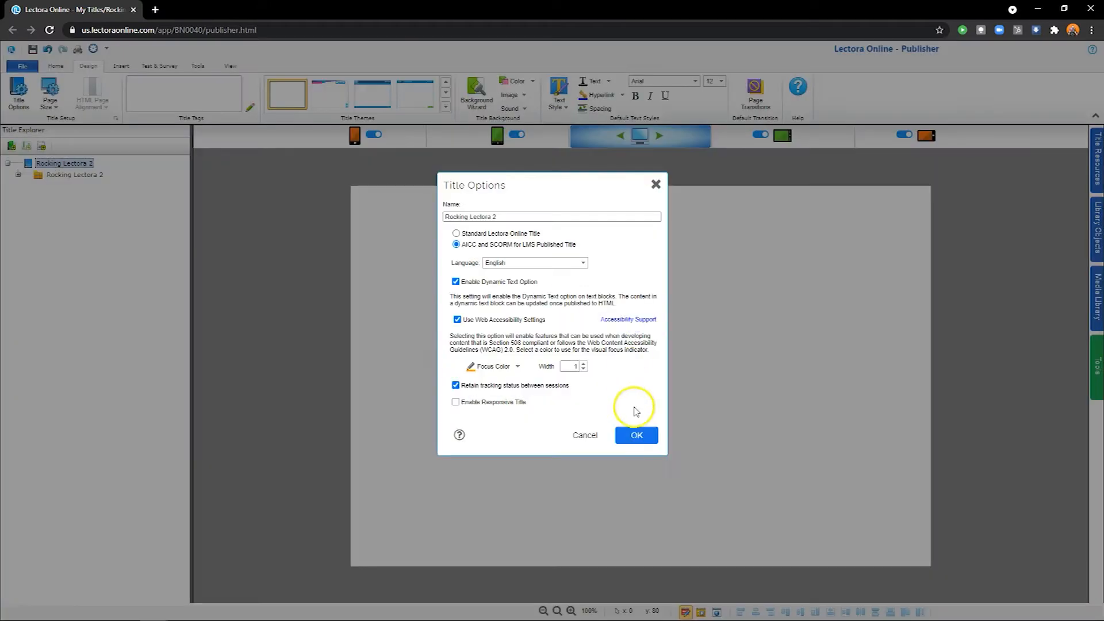
Apply the title options and review the Page Size choices including Custom Size
{"action": "left_click", "coordinate": [636, 434]}
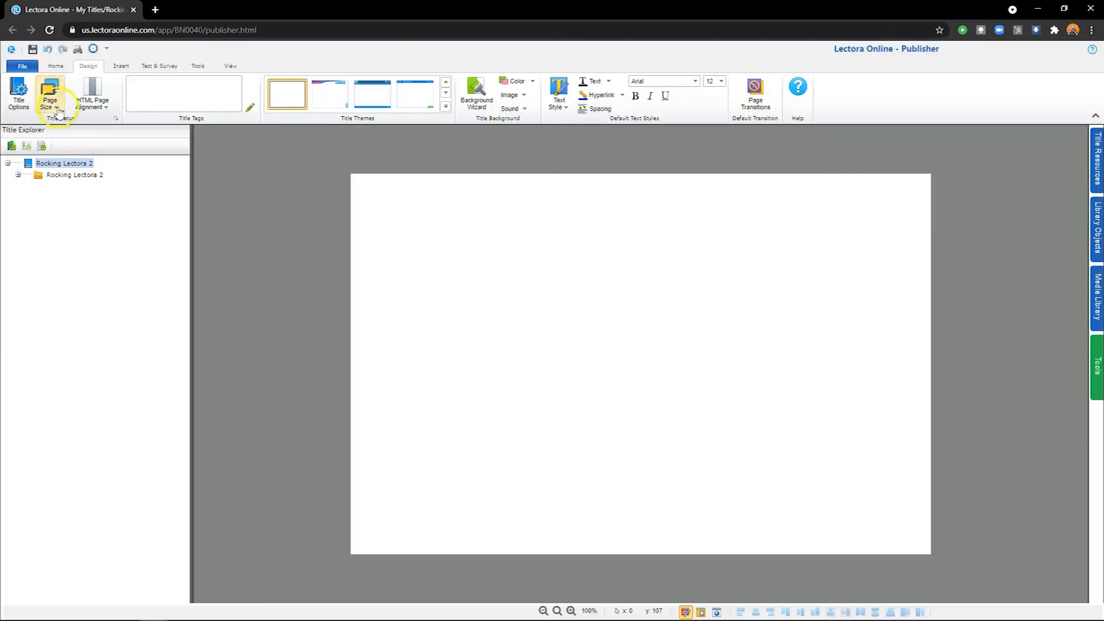
{"action": "left_click", "coordinate": [47, 93]}
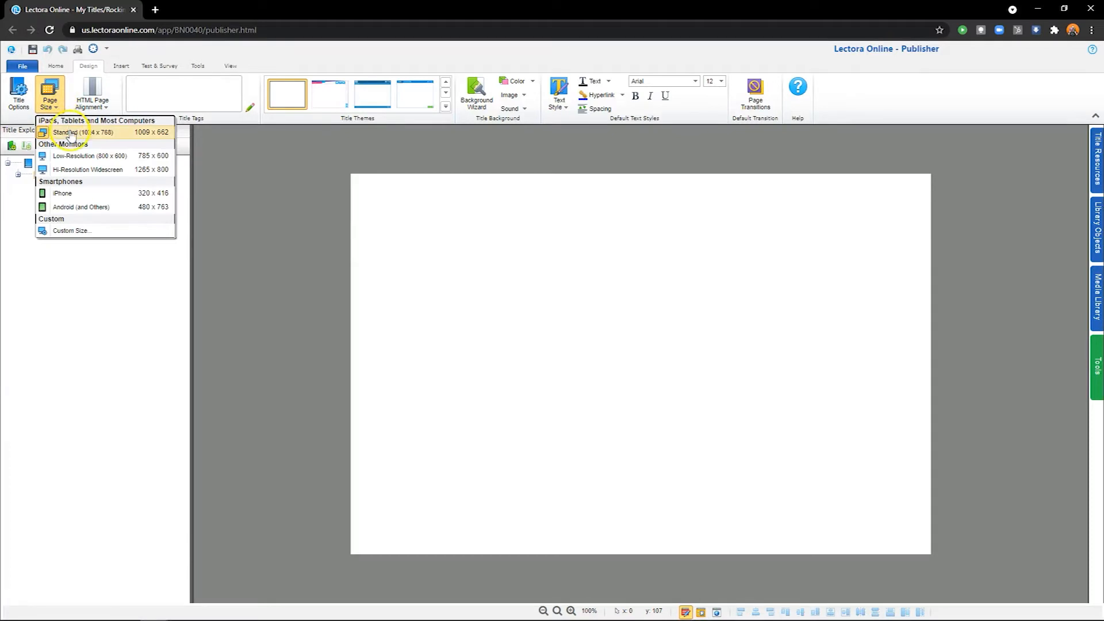
{"action": "mouse_move", "coordinate": [75, 169]}
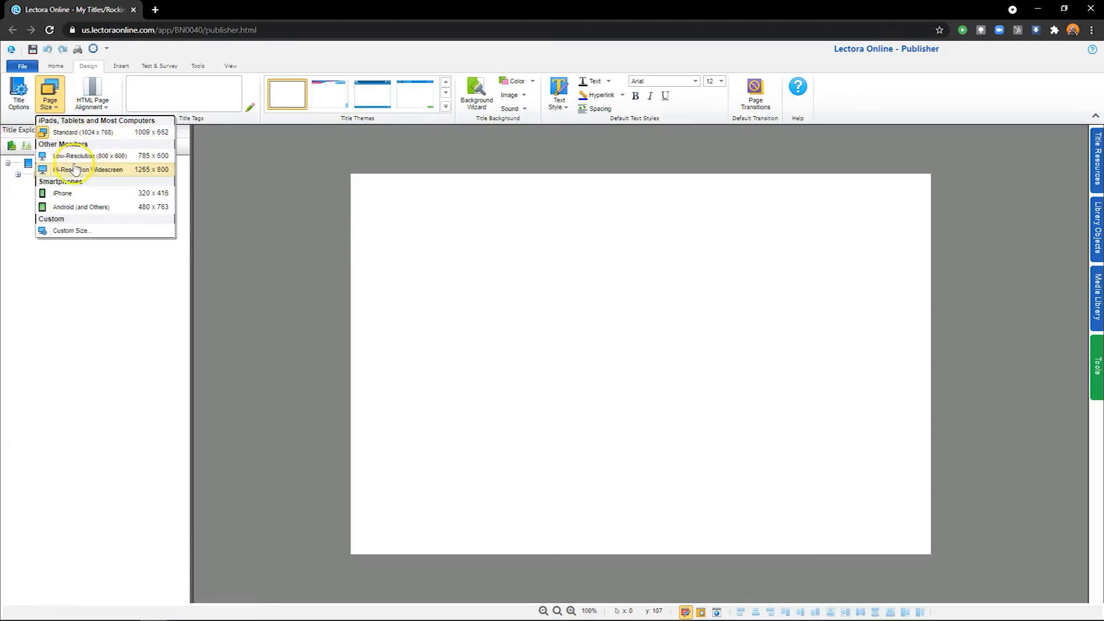
{"action": "mouse_move", "coordinate": [69, 230]}
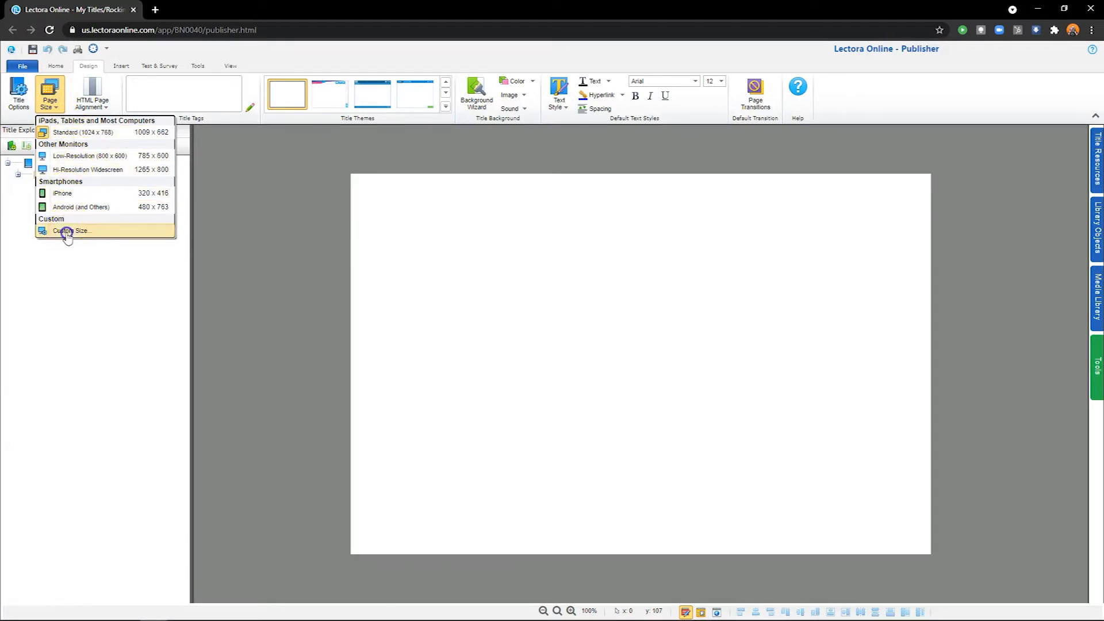
{"action": "left_click", "coordinate": [69, 230]}
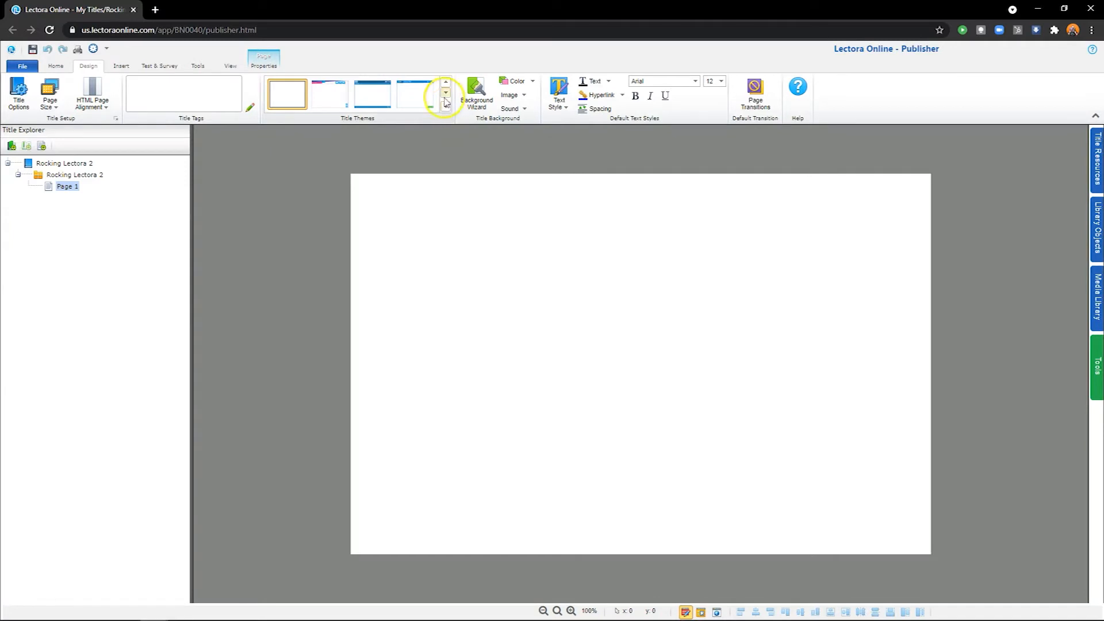
Apply the Splendid theme from the expanded Title Themes gallery
{"action": "left_click", "coordinate": [444, 99]}
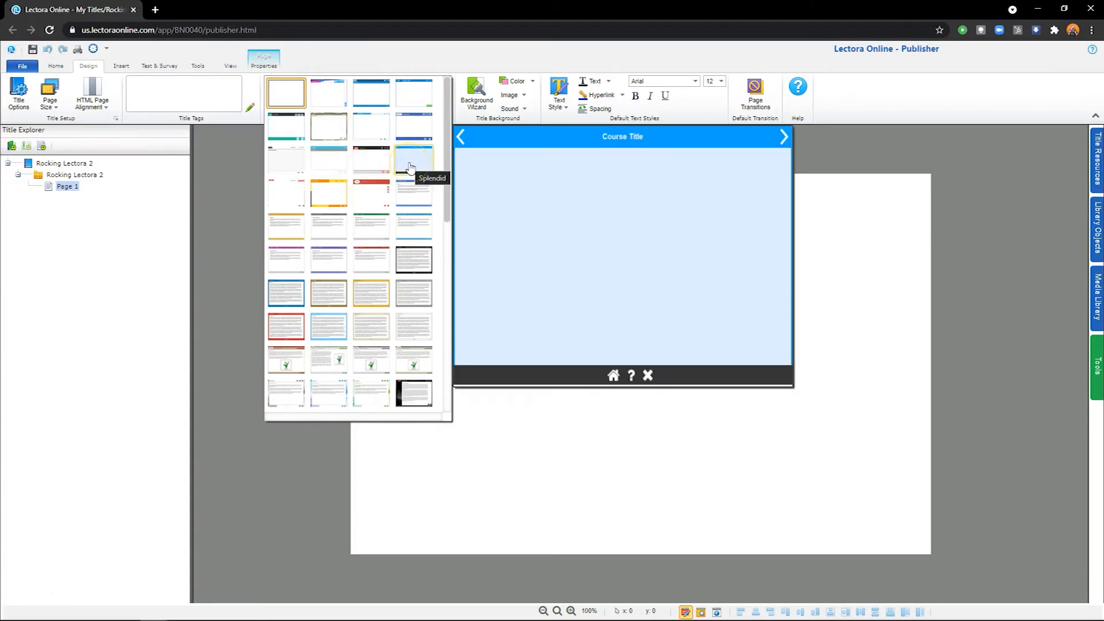
{"action": "left_click", "coordinate": [414, 160]}
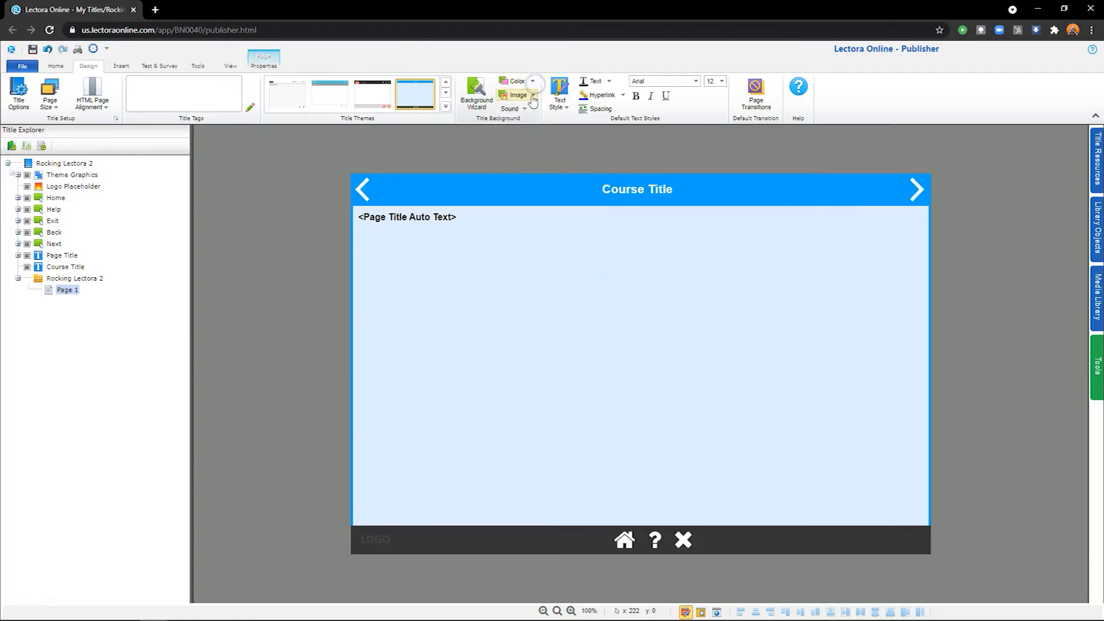
{"action": "left_click", "coordinate": [535, 95]}
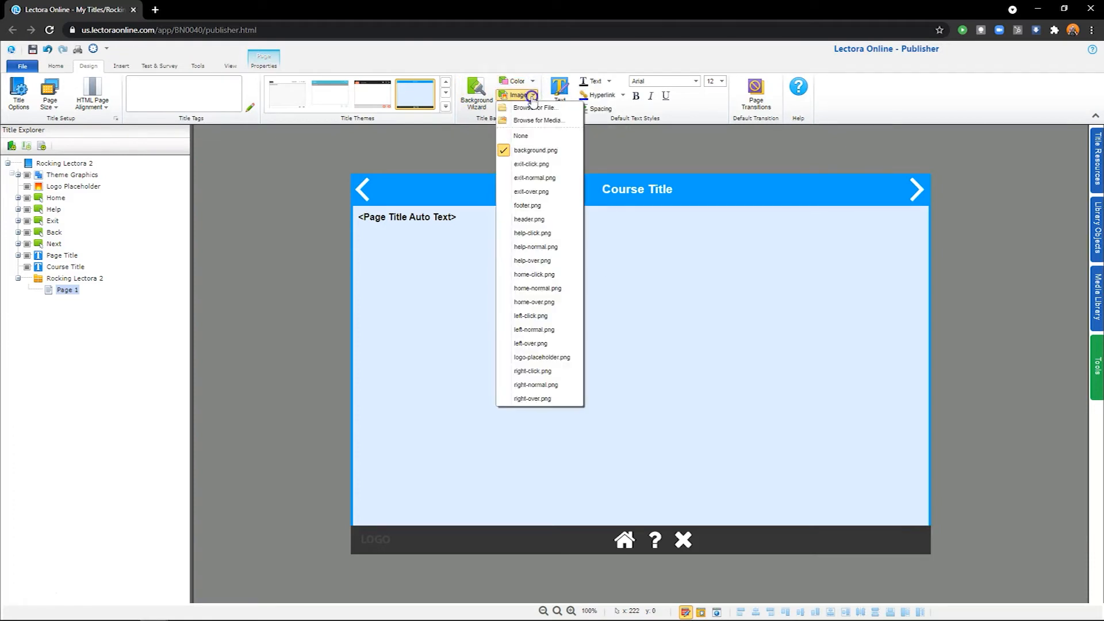
{"action": "left_click", "coordinate": [560, 95]}
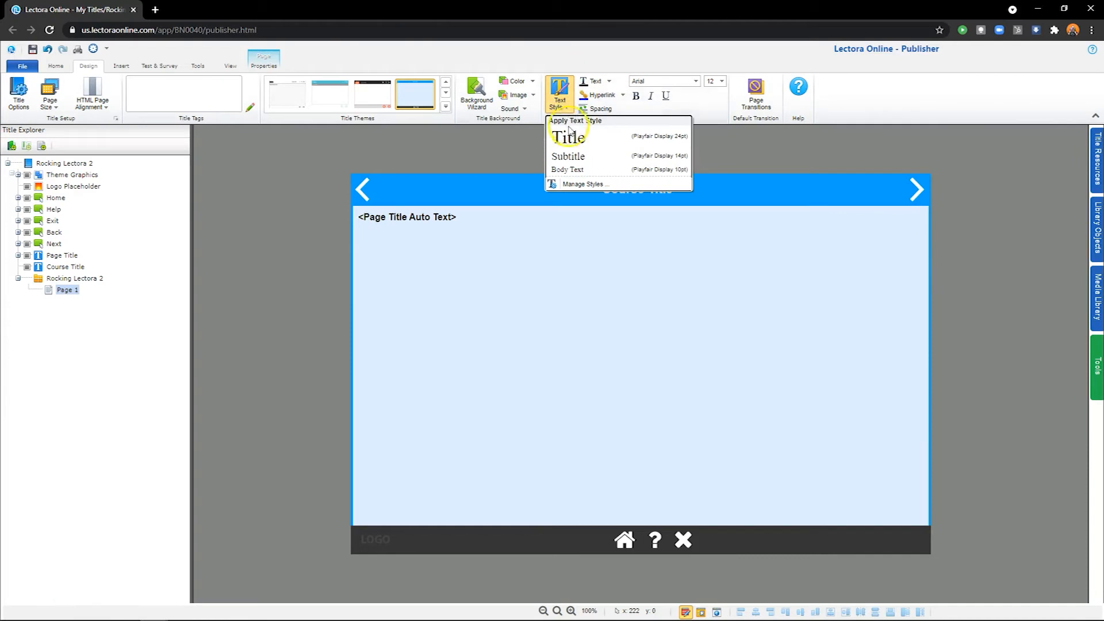
{"action": "mouse_move", "coordinate": [573, 183]}
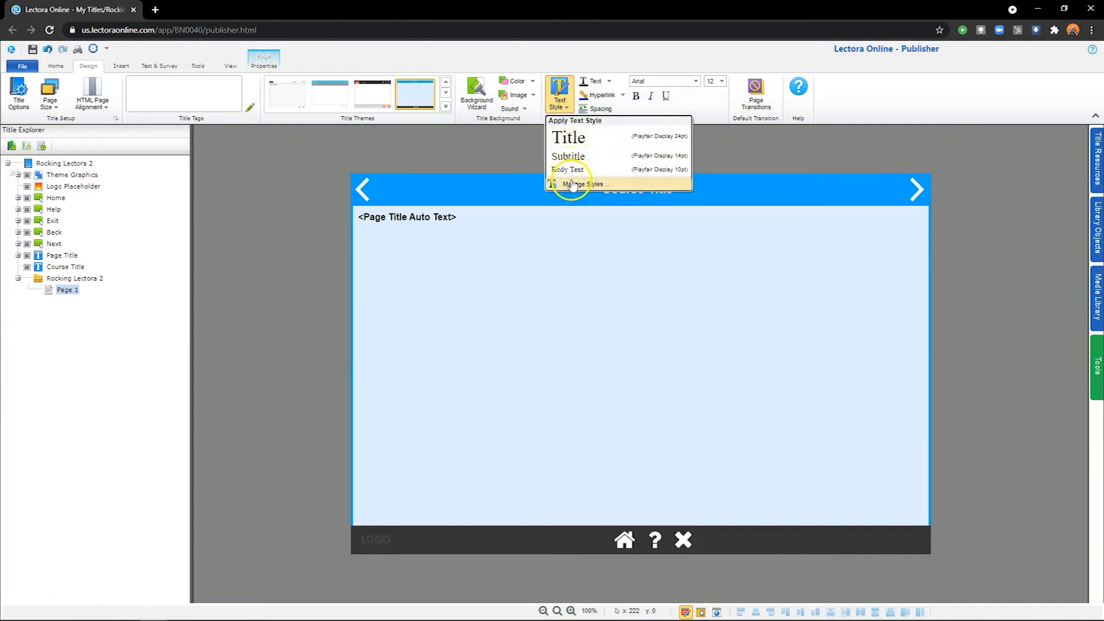
{"action": "left_click", "coordinate": [585, 183]}
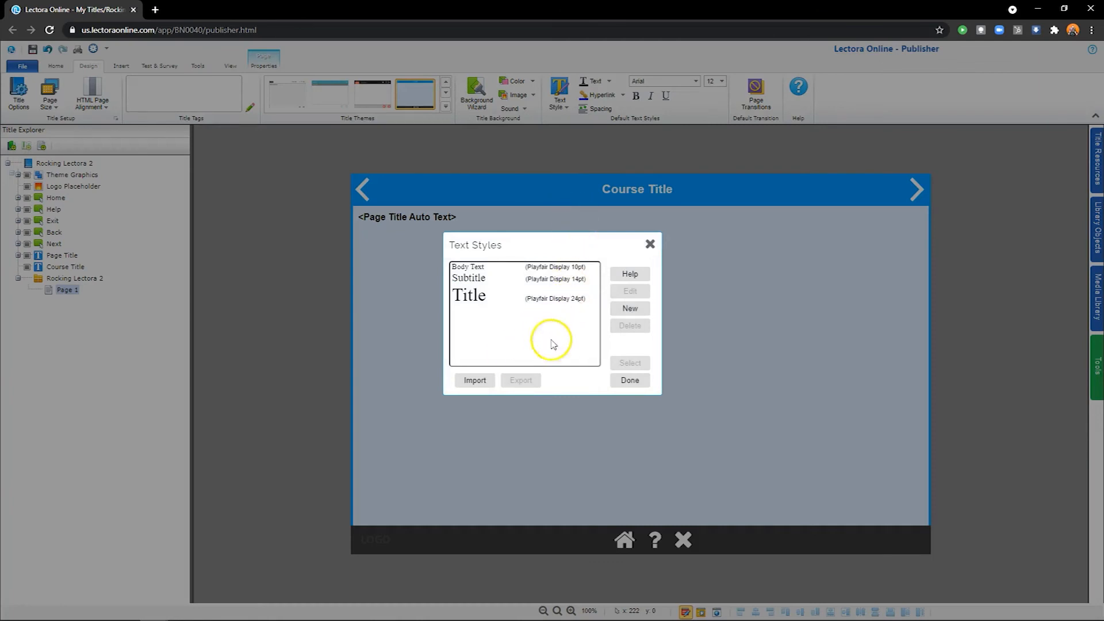
{"action": "left_click", "coordinate": [630, 380]}
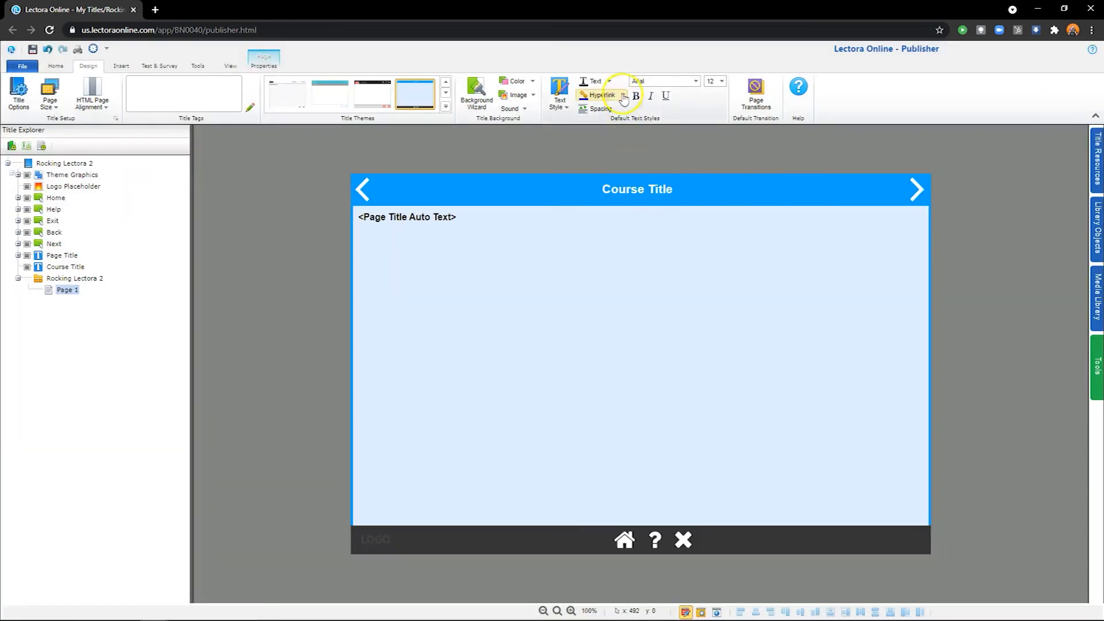
{"action": "left_click", "coordinate": [610, 80]}
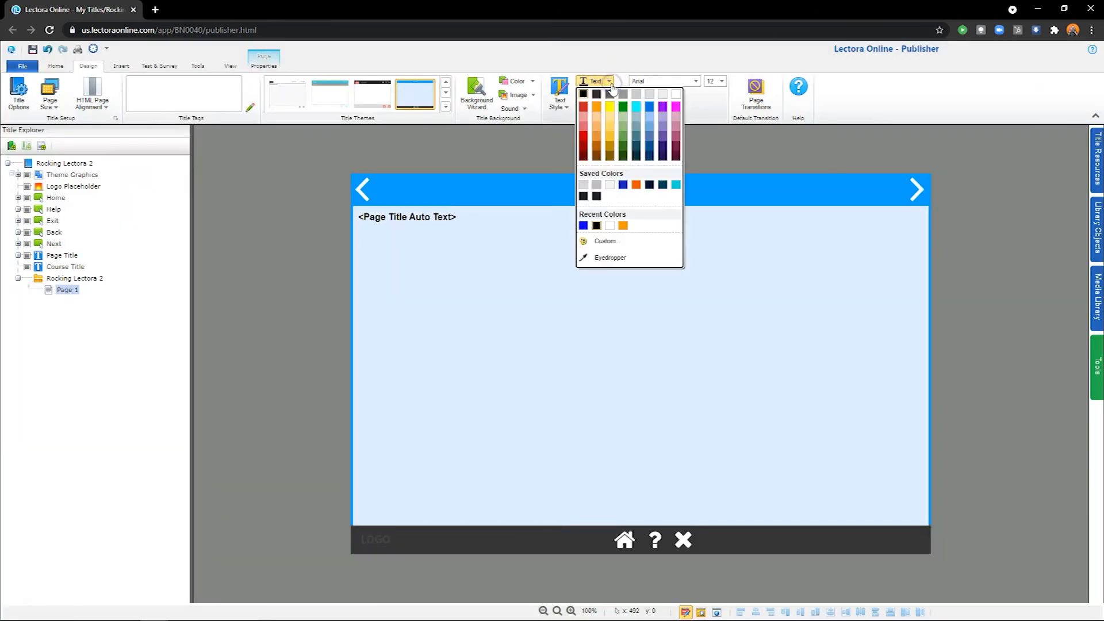
{"action": "left_click", "coordinate": [694, 80]}
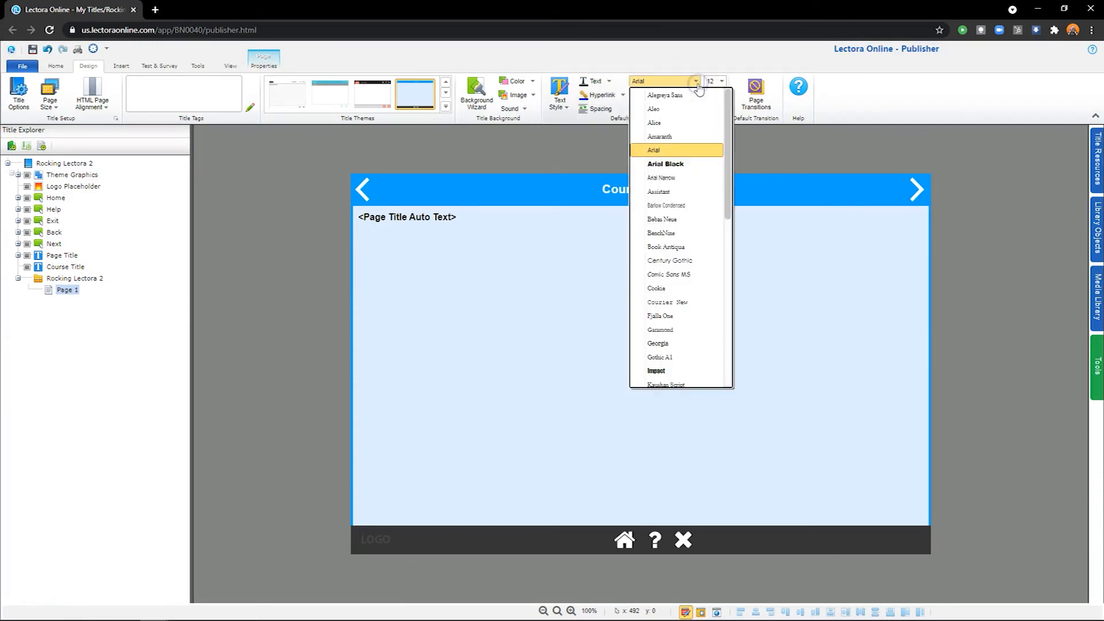
{"action": "left_click", "coordinate": [654, 150]}
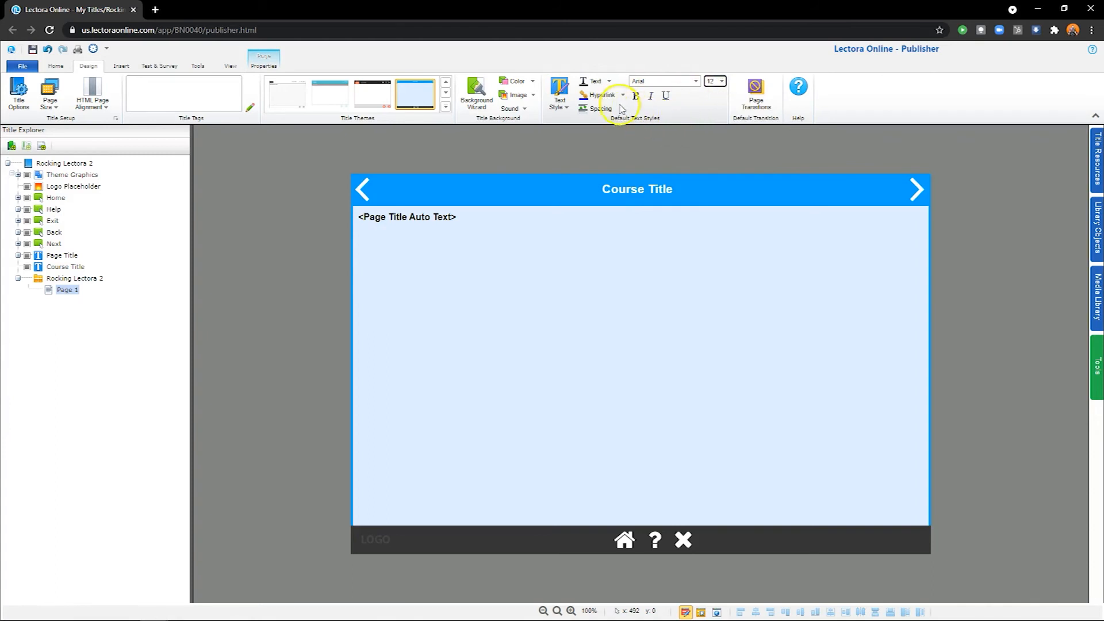
{"action": "left_click", "coordinate": [624, 94]}
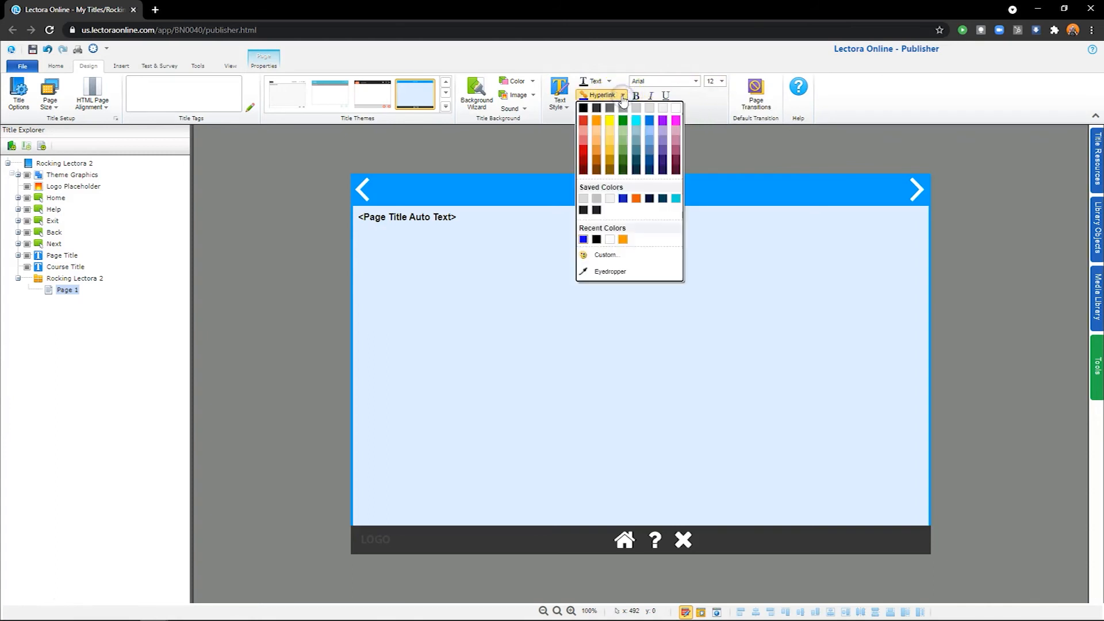